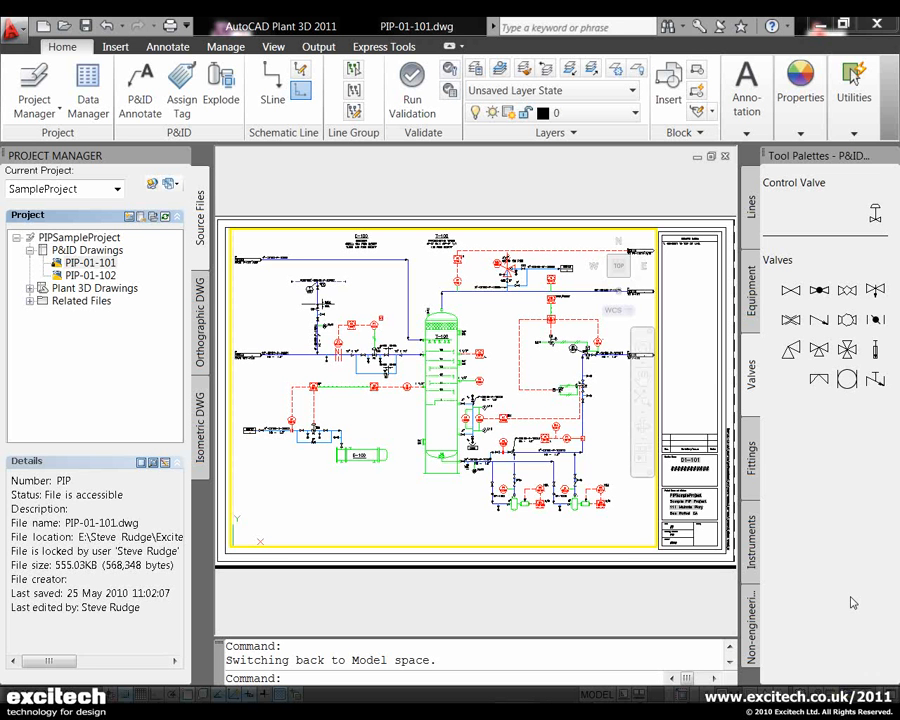
mouse_move(849, 592)
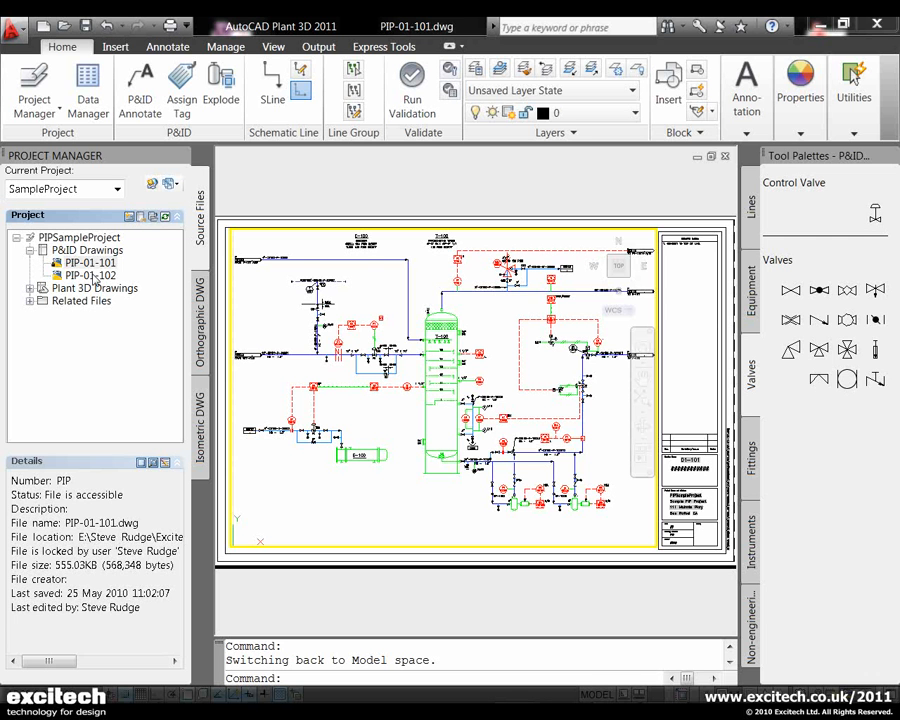
- Expand Plant 3D Drawings in Project Manager and reselect the PIP-01-101 drawing
left_click(95, 287)
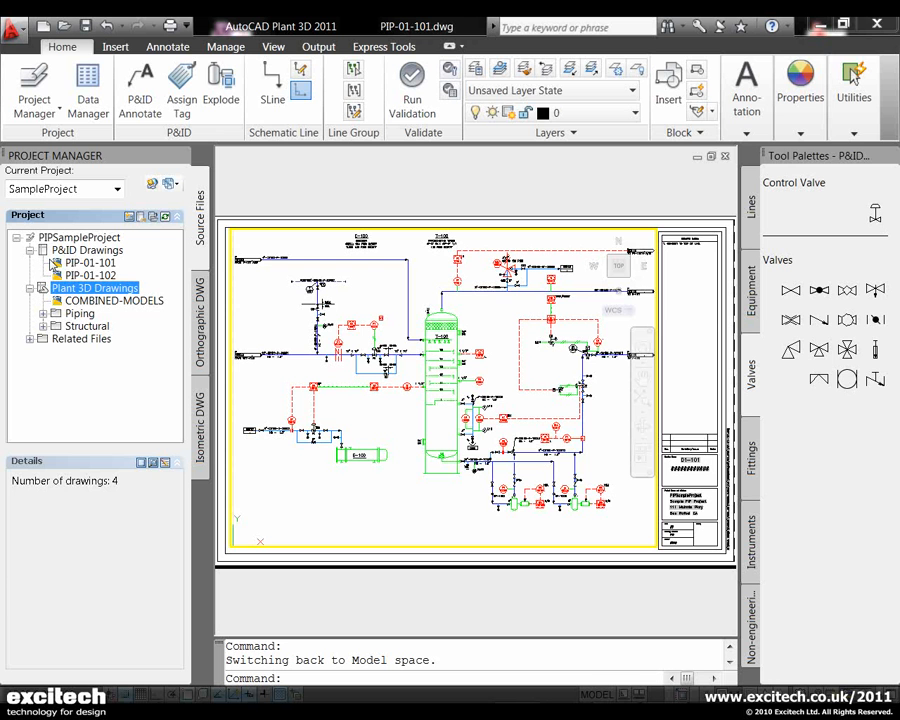
left_click(91, 262)
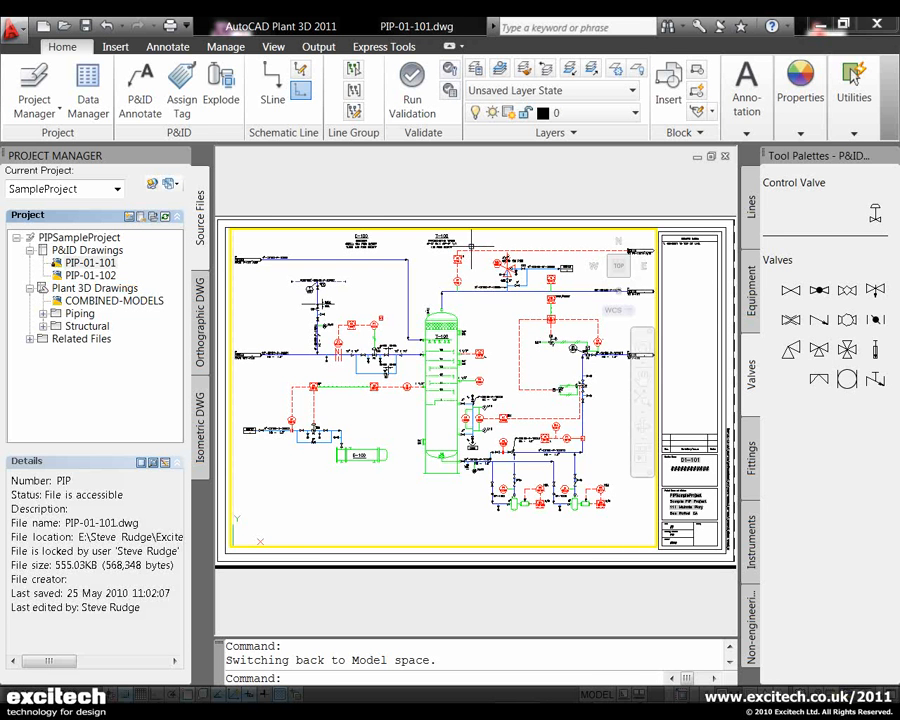
mouse_move(527, 415)
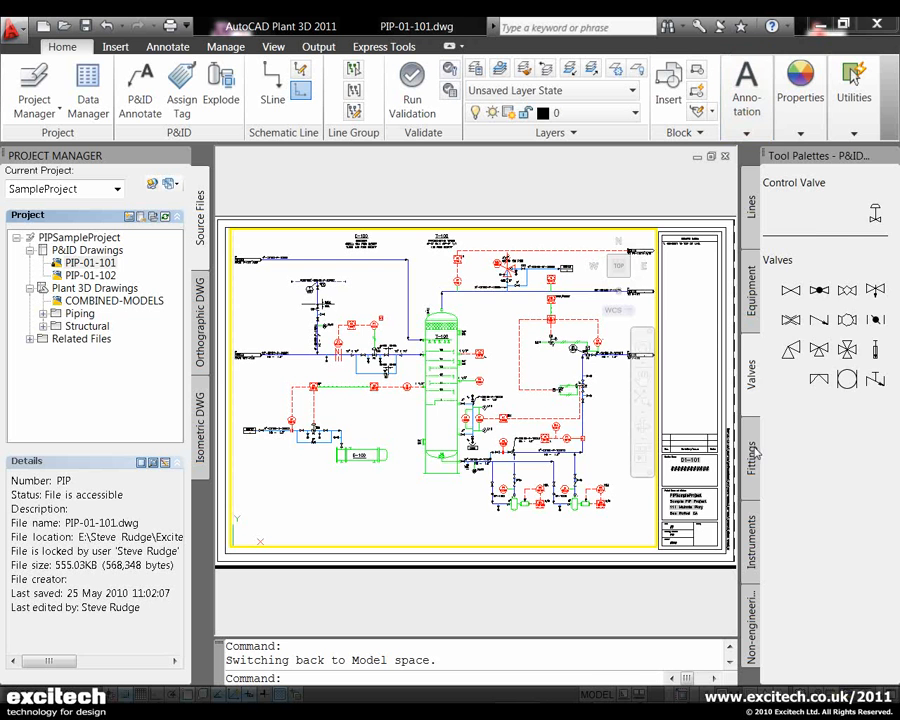
- Browse the Equipment palette, then switch to the Lines palette of pipe and instrument lines
left_click(751, 285)
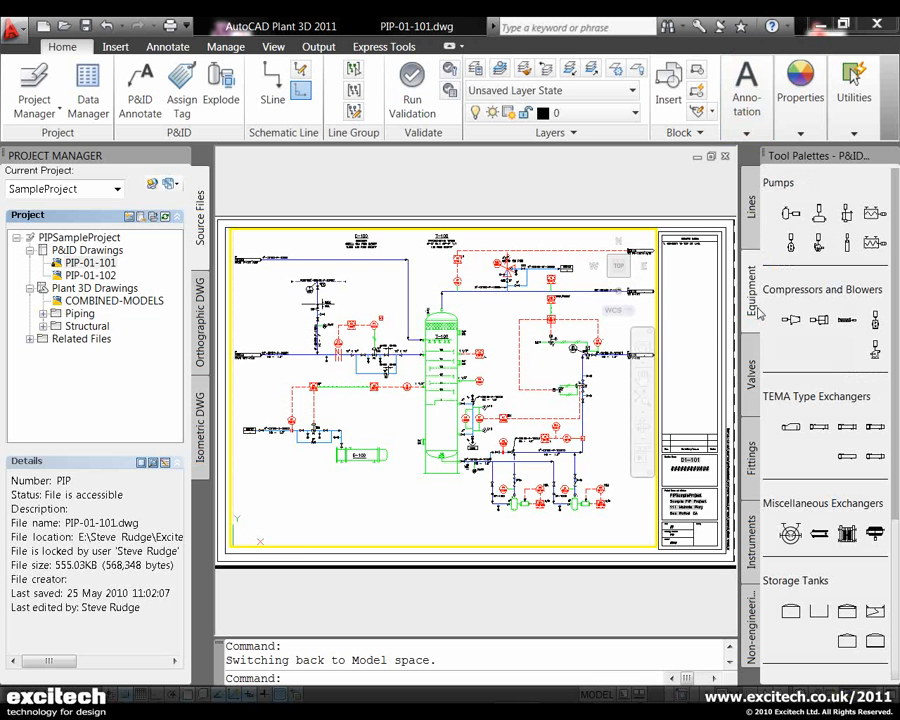
left_click(751, 210)
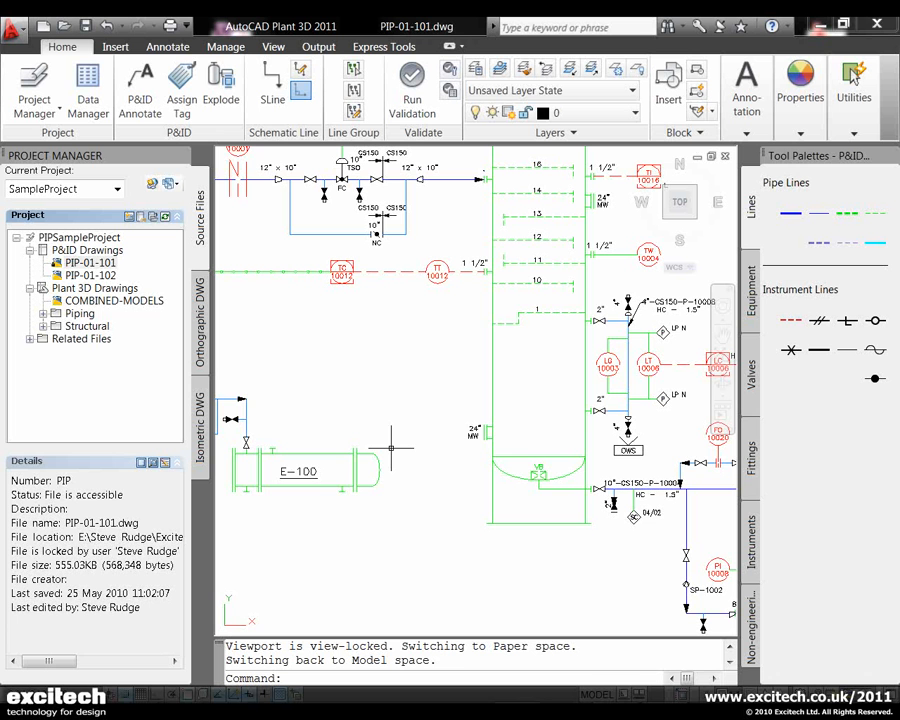
mouse_move(420, 432)
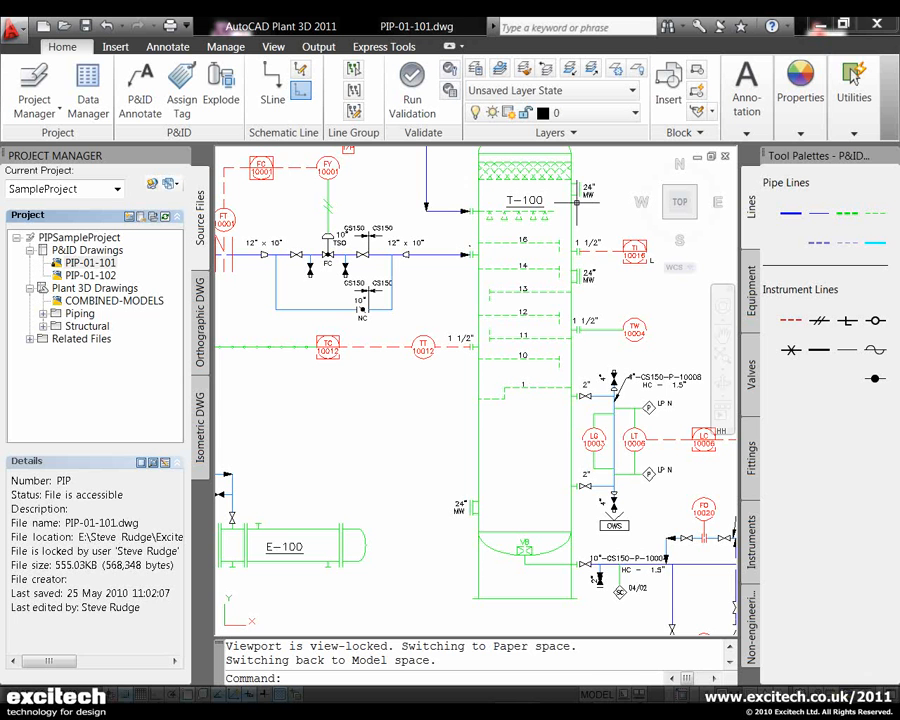
mouse_move(792, 213)
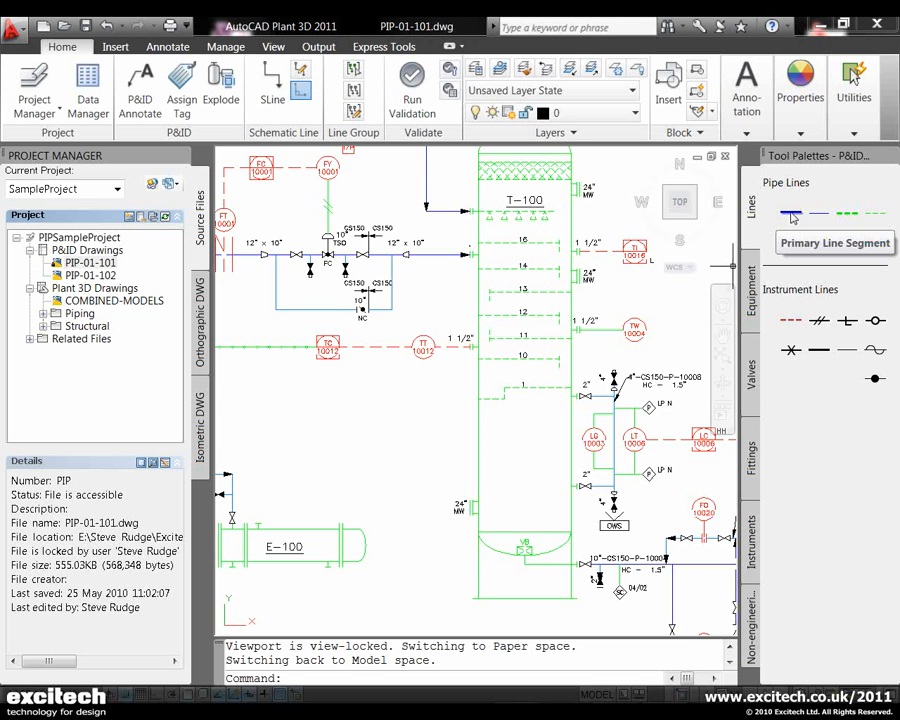
- Draw a Primary Line Segment from exchanger E-100 to the T-100 tower nozzle
left_click(793, 213)
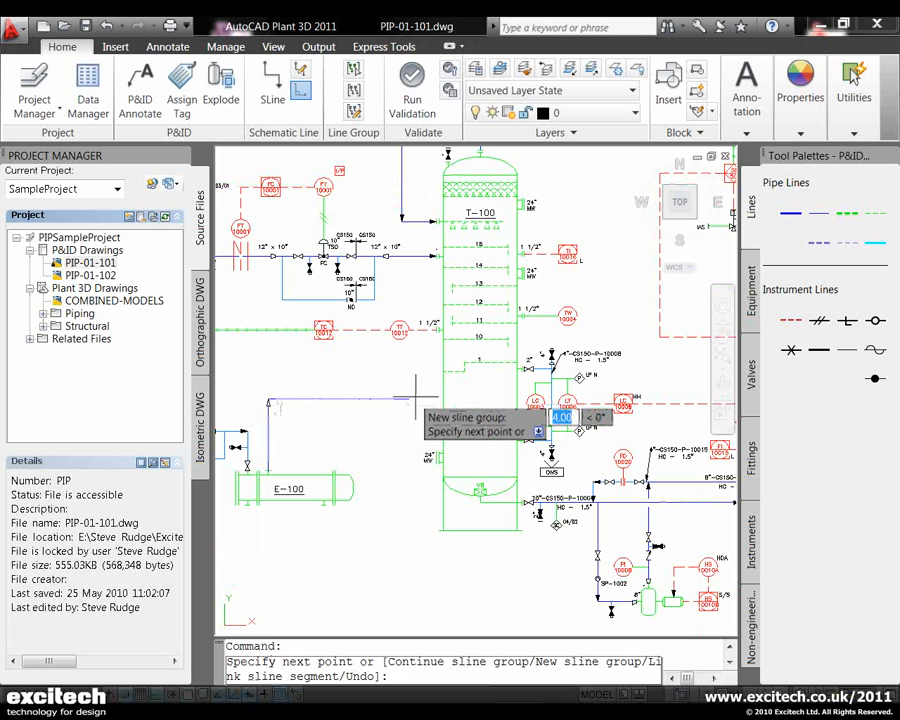
left_click(410, 405)
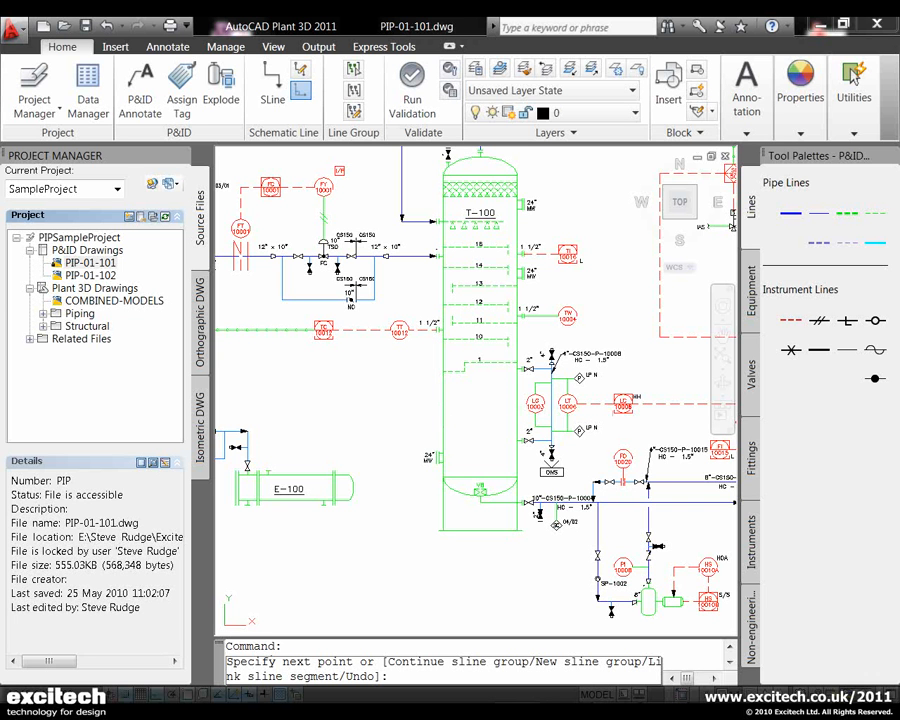
left_click(435, 410)
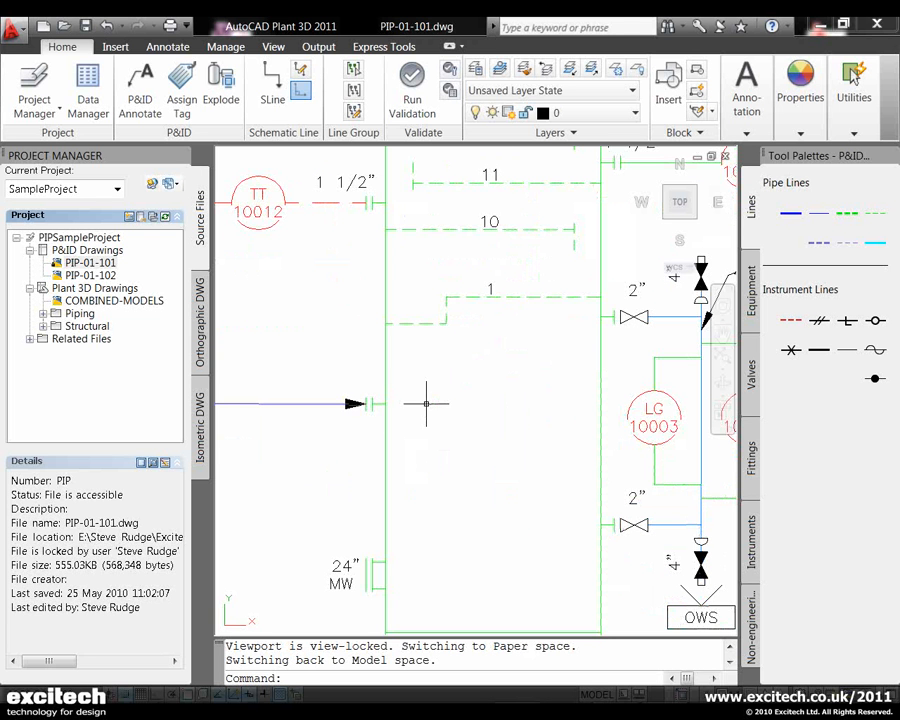
mouse_move(372, 403)
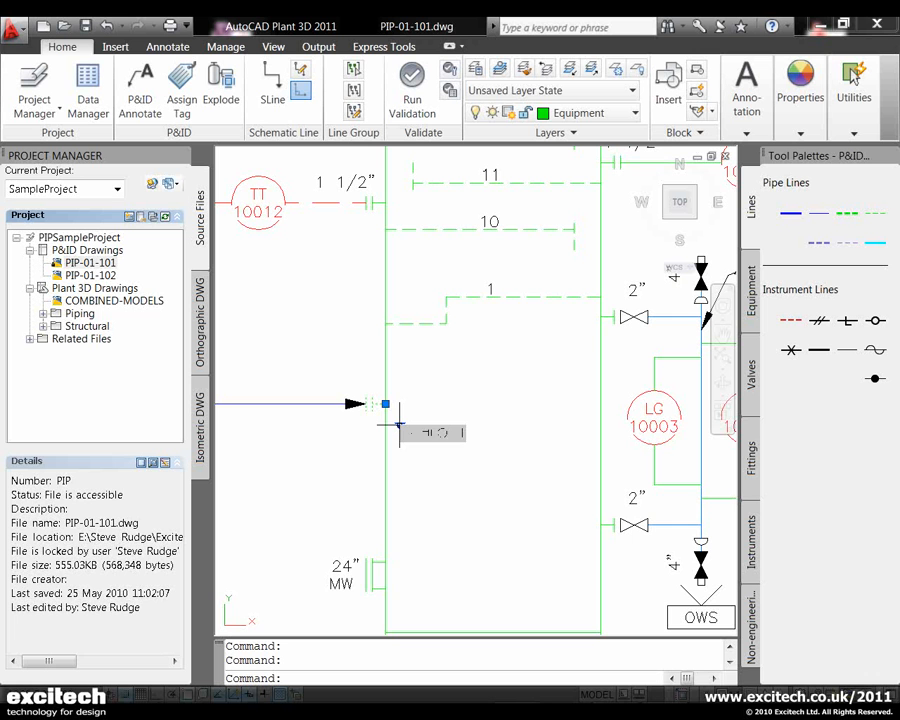
mouse_move(475, 435)
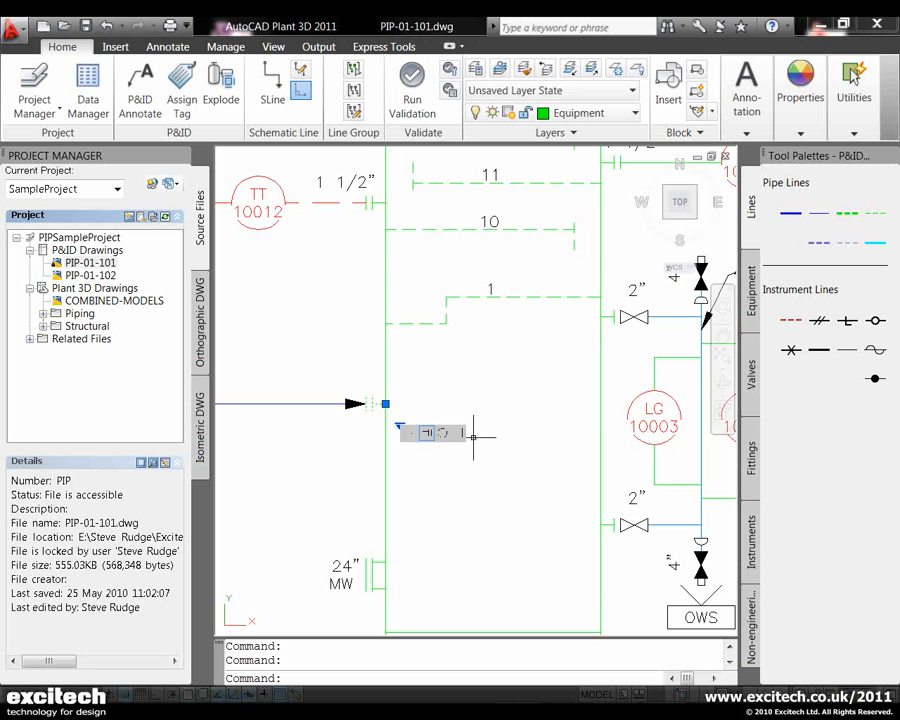
mouse_move(305, 432)
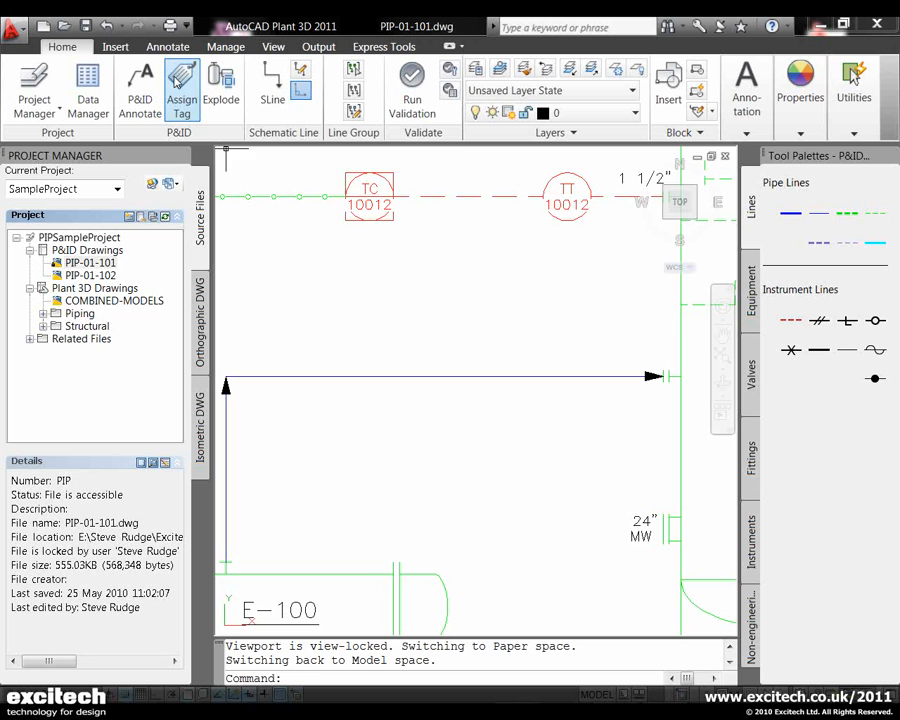
- Assign the line size 8", spec CS150, service P, number 9999, with annotation enabled
left_click(181, 88)
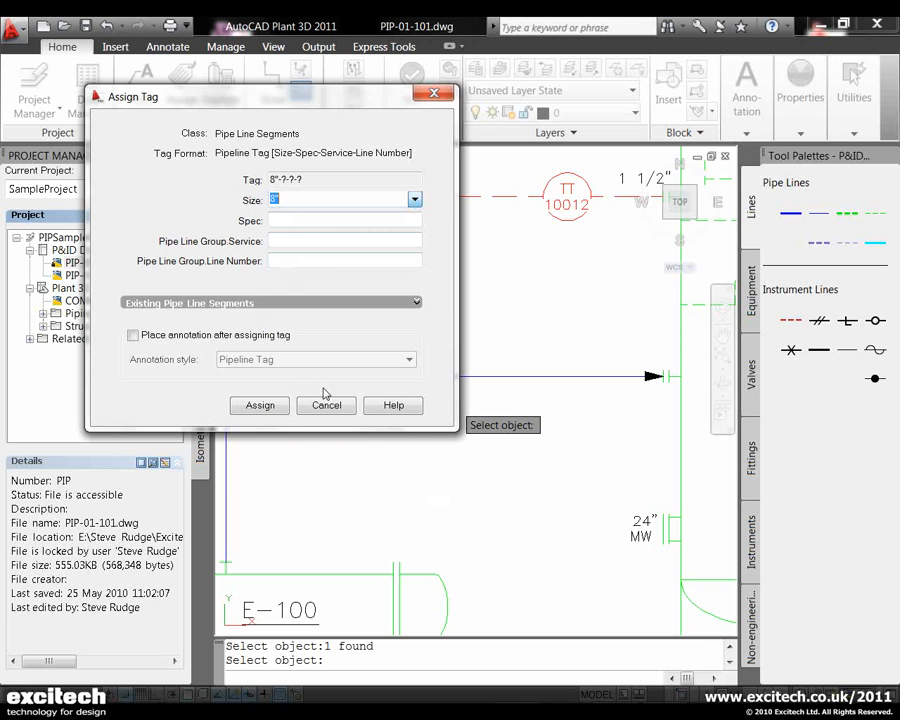
left_click(414, 220)
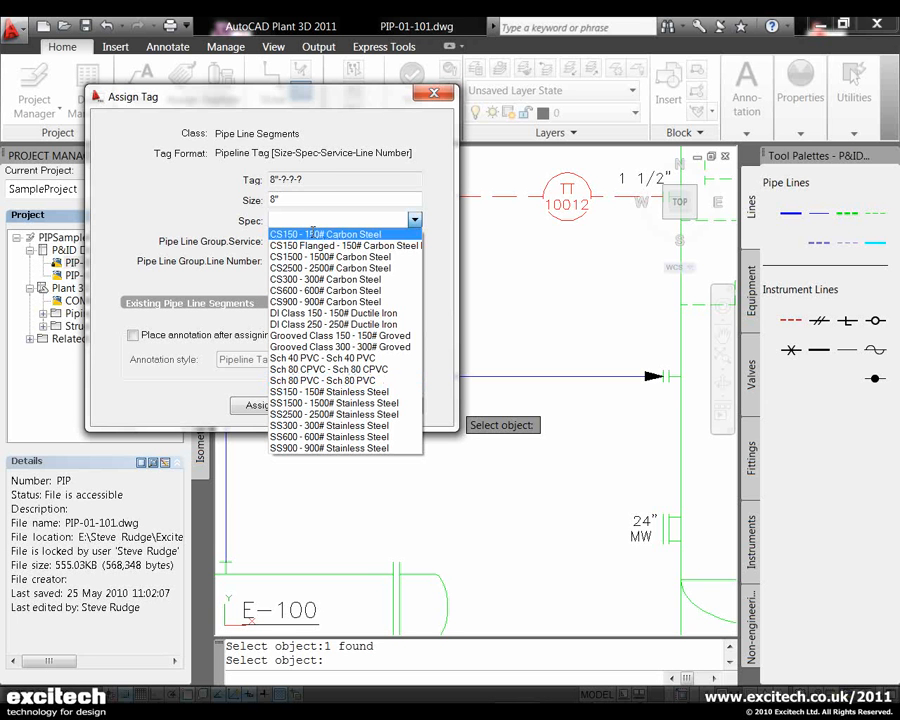
left_click(320, 233)
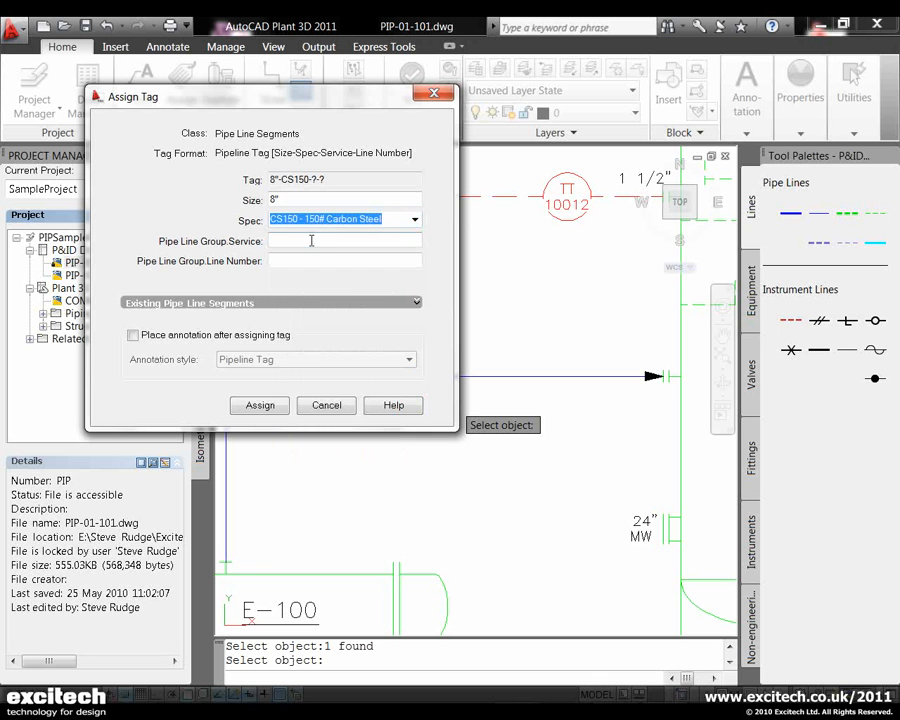
left_click(413, 240)
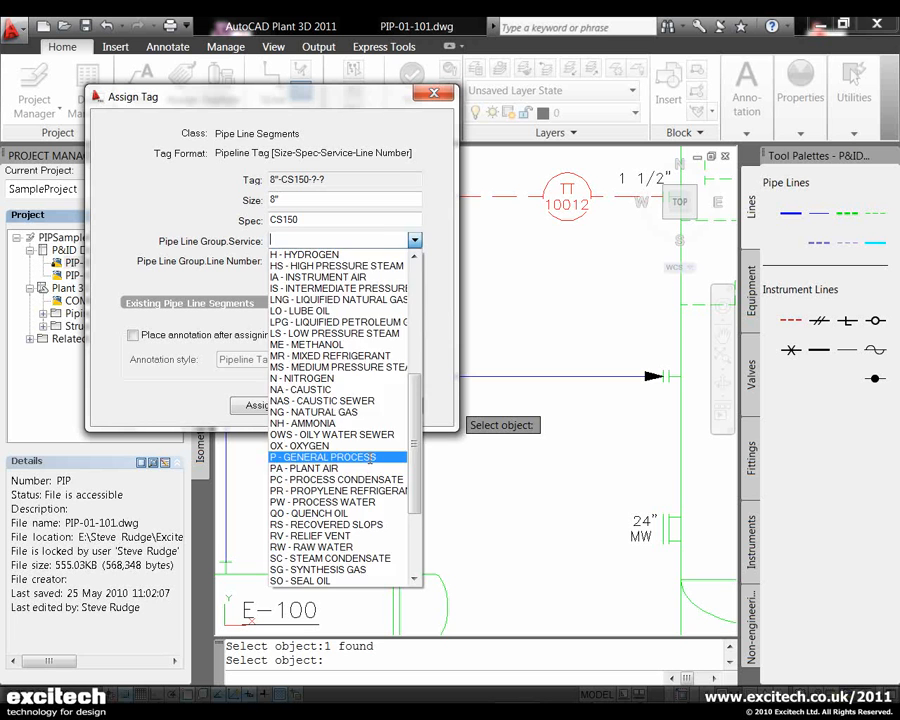
left_click(320, 456)
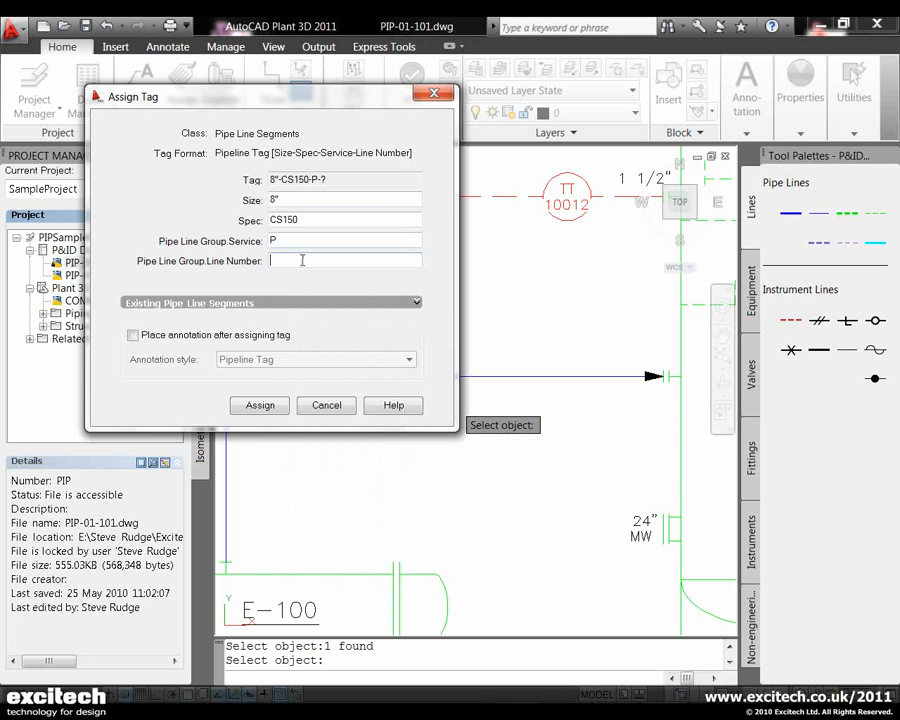
type("9999")
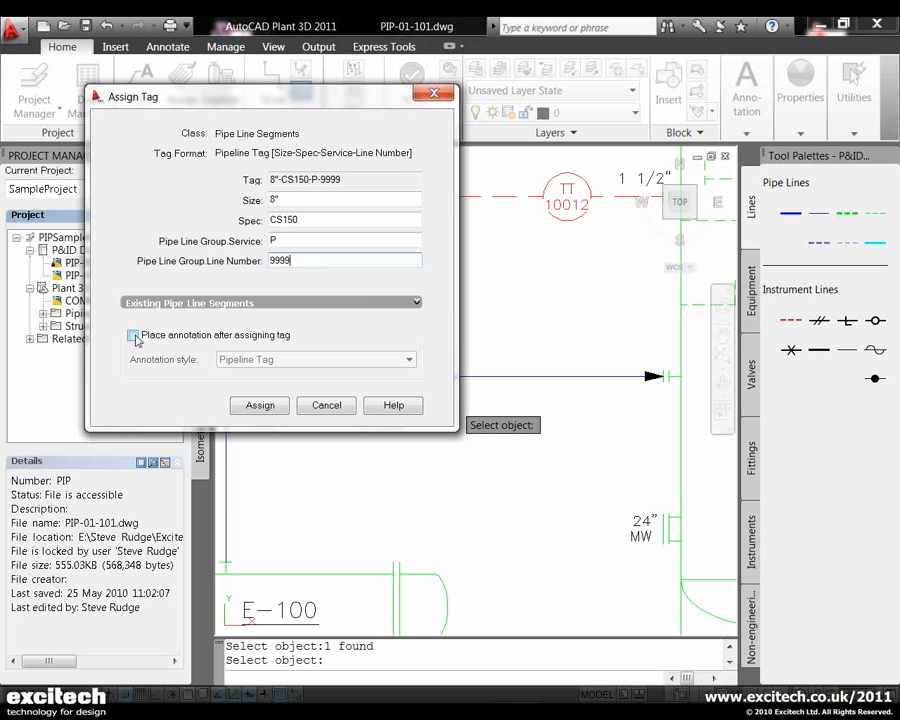
left_click(132, 335)
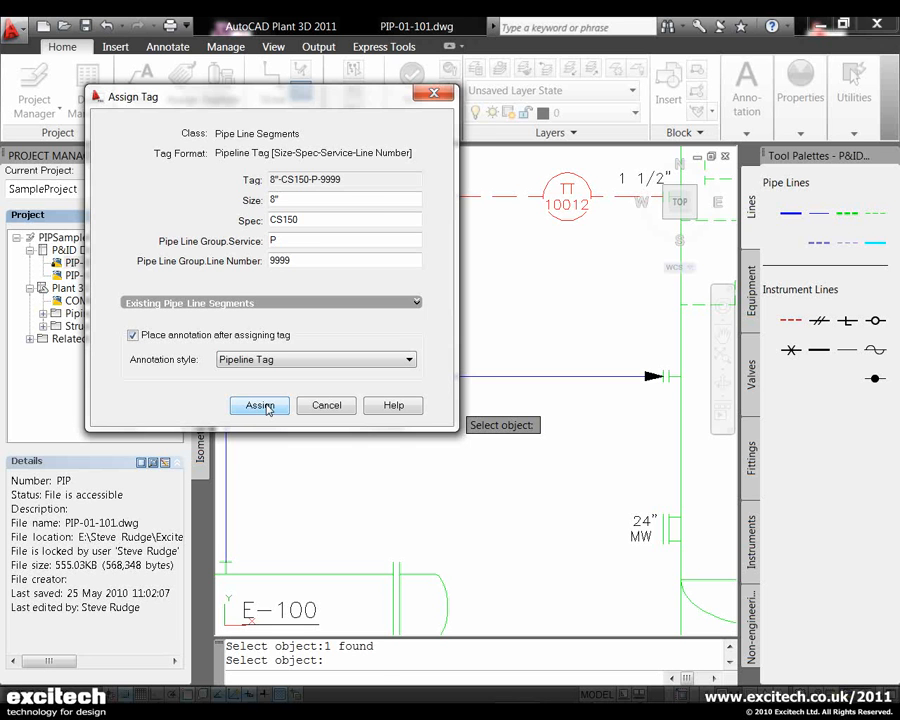
left_click(259, 405)
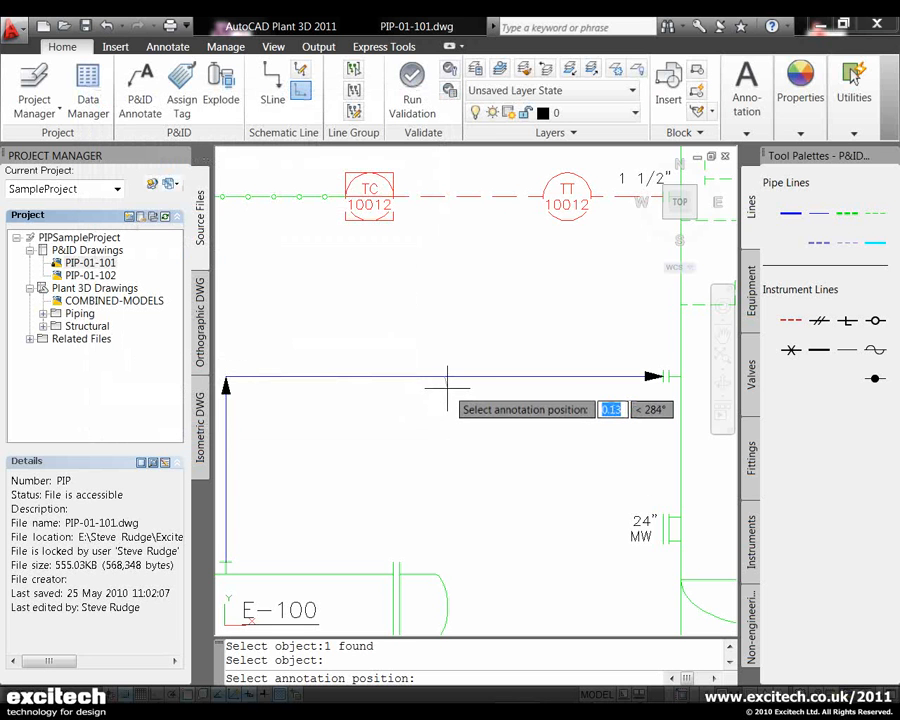
- Place the 8"-CS150-P-9999 tag label along the new line and scroll to the valve symbols
left_click(525, 465)
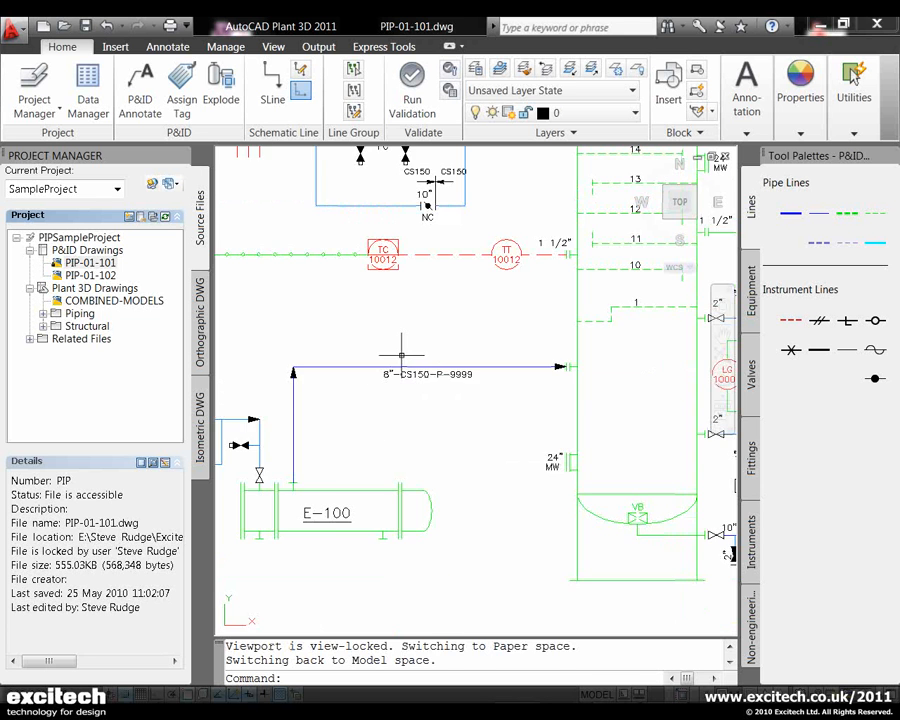
scroll("down", 3)
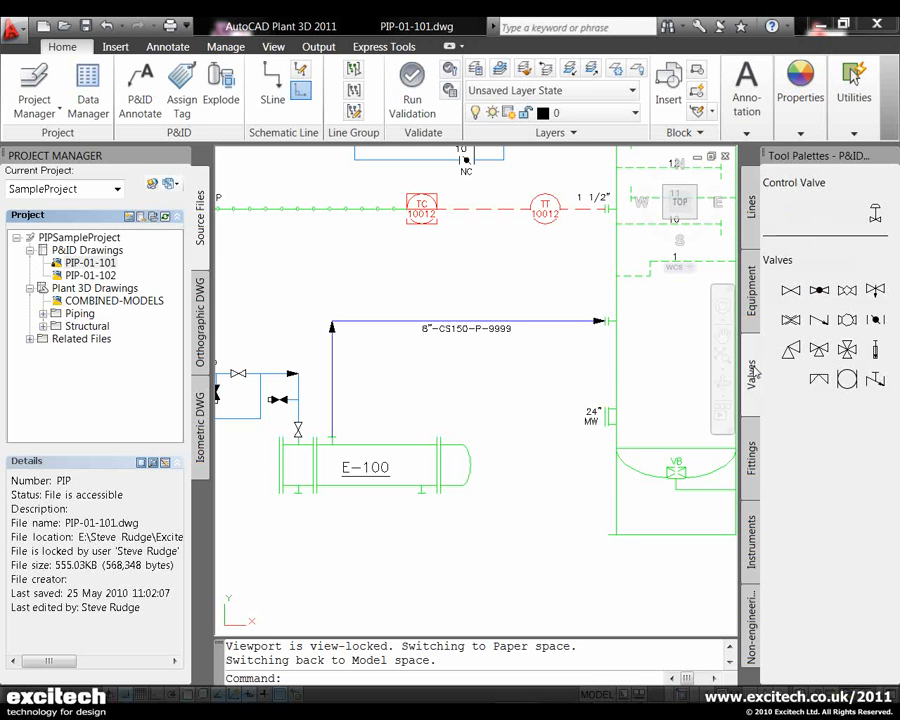
mouse_move(790, 290)
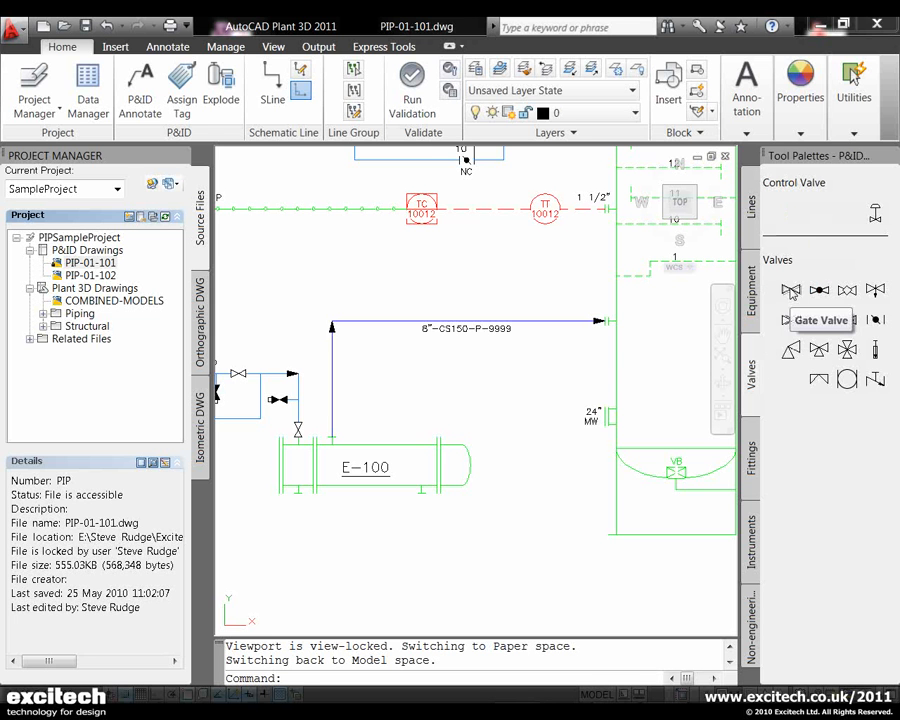
- Pick Gate Valve from the Valves palette for insertion on the 8" line
left_click(820, 319)
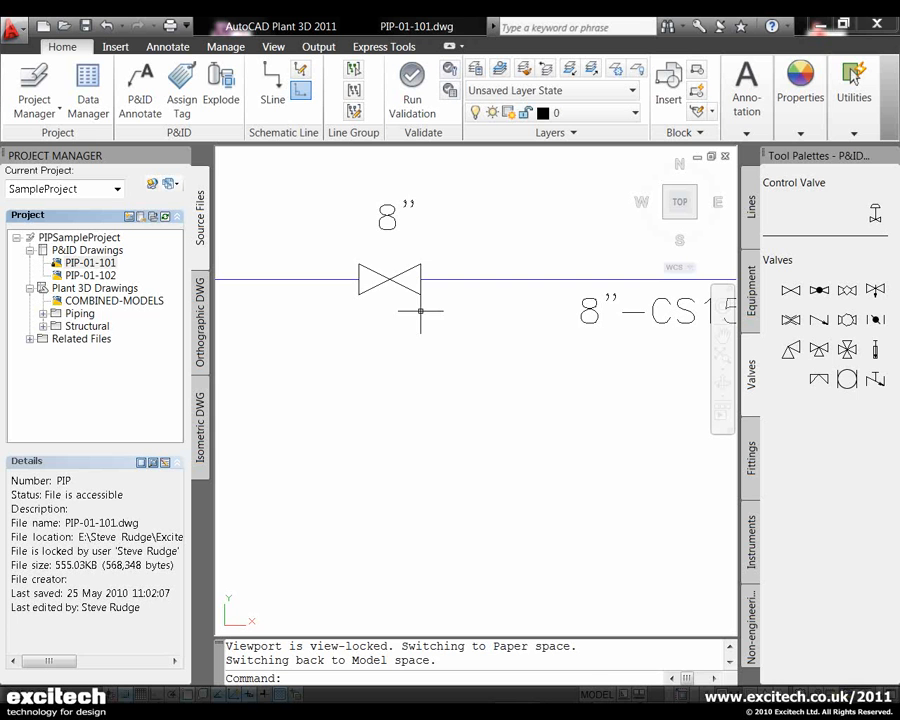
mouse_move(407, 232)
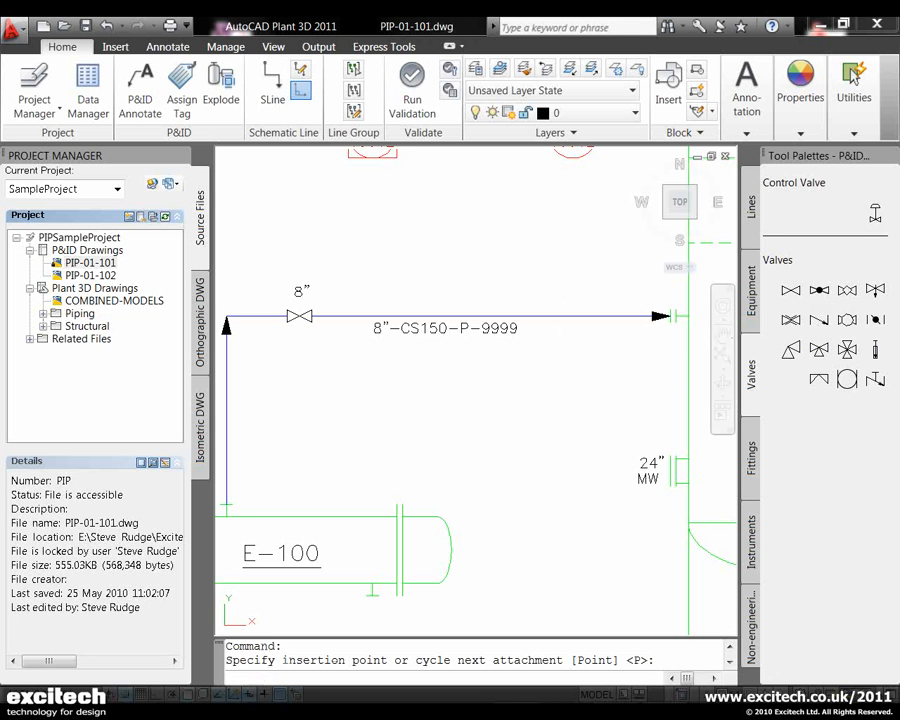
- Place a second valve on the 8"-CS150-P-9999 line near its right end
left_click(560, 316)
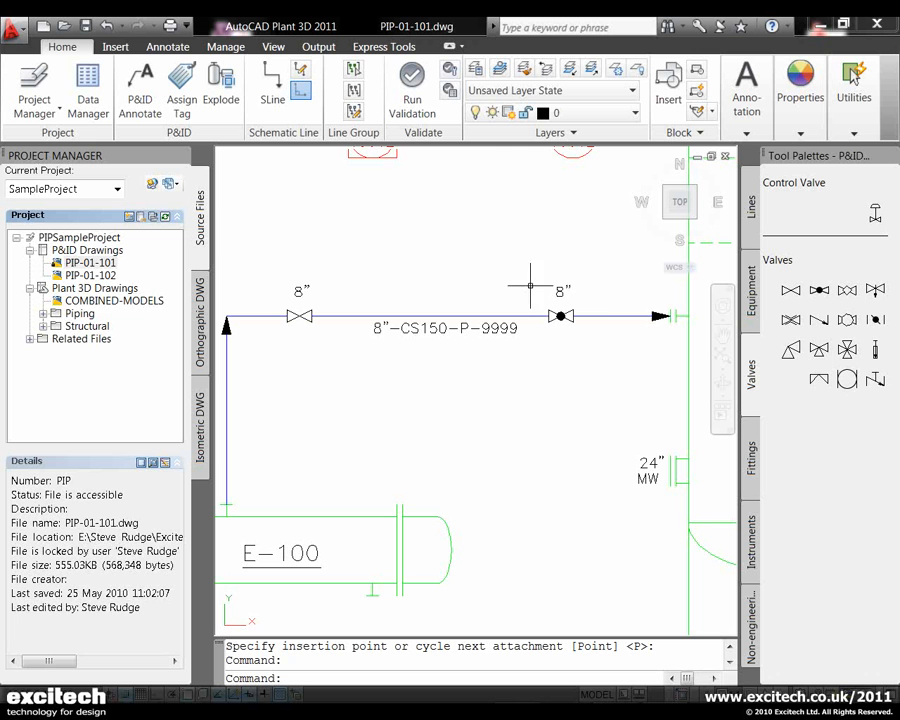
mouse_move(555, 365)
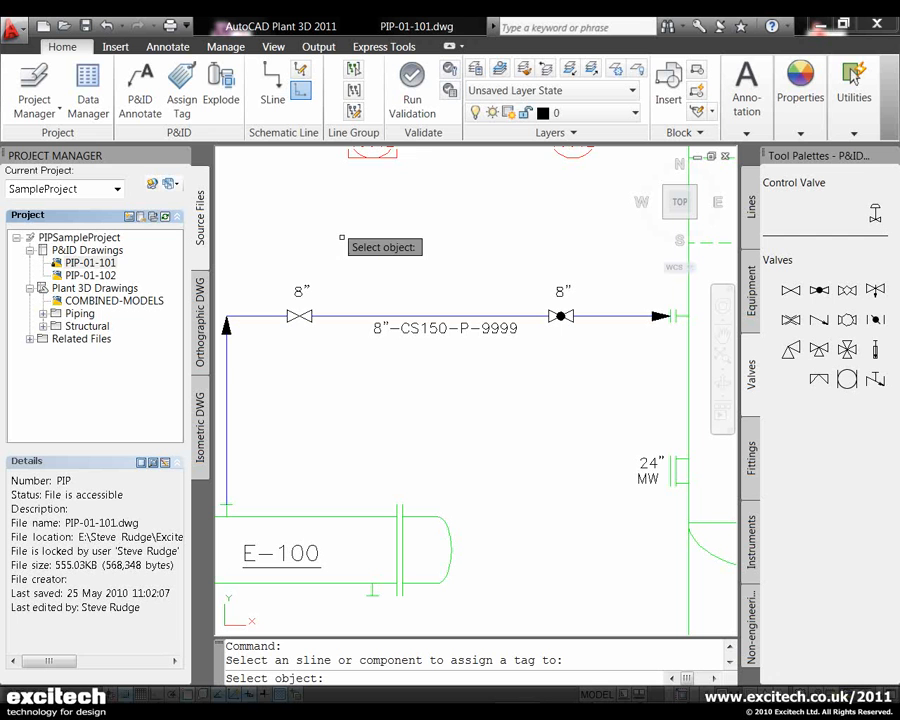
- Tag the left valve VA-001 and place its oval label below it
left_click(300, 316)
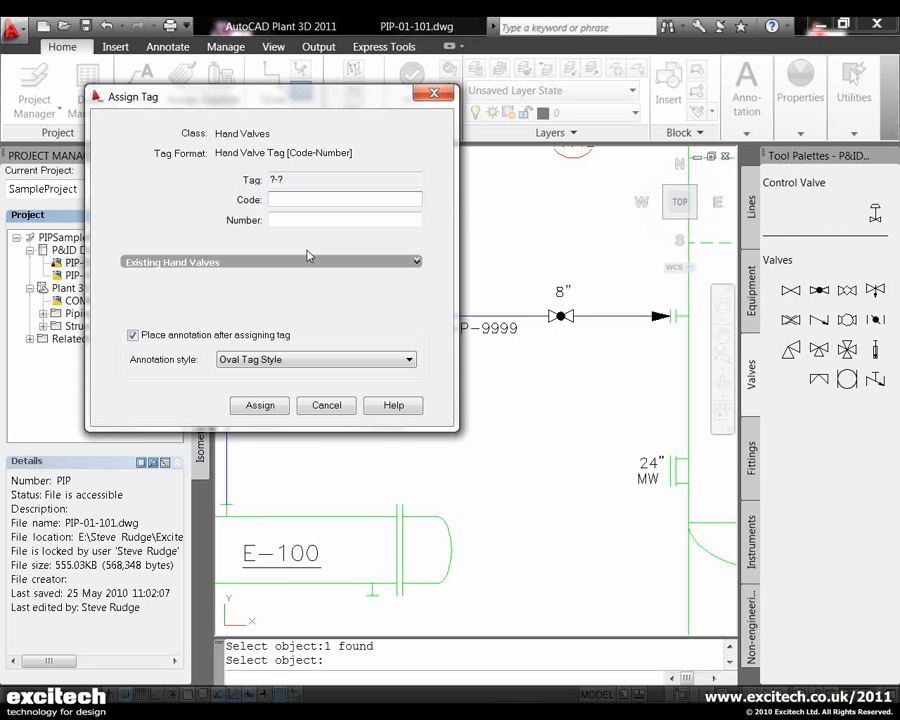
type("VA")
type("001")
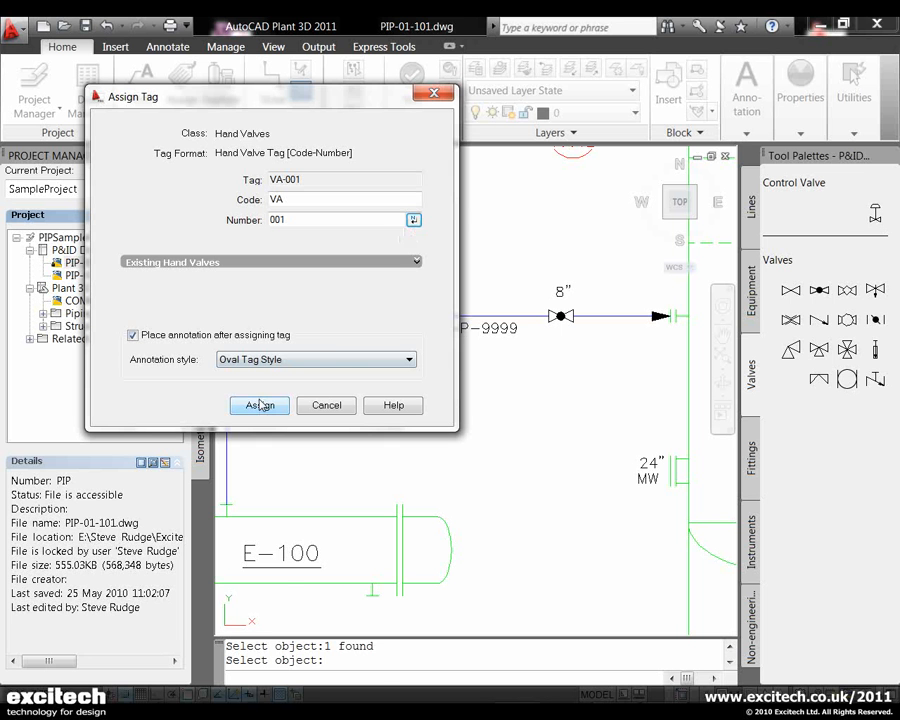
left_click(259, 405)
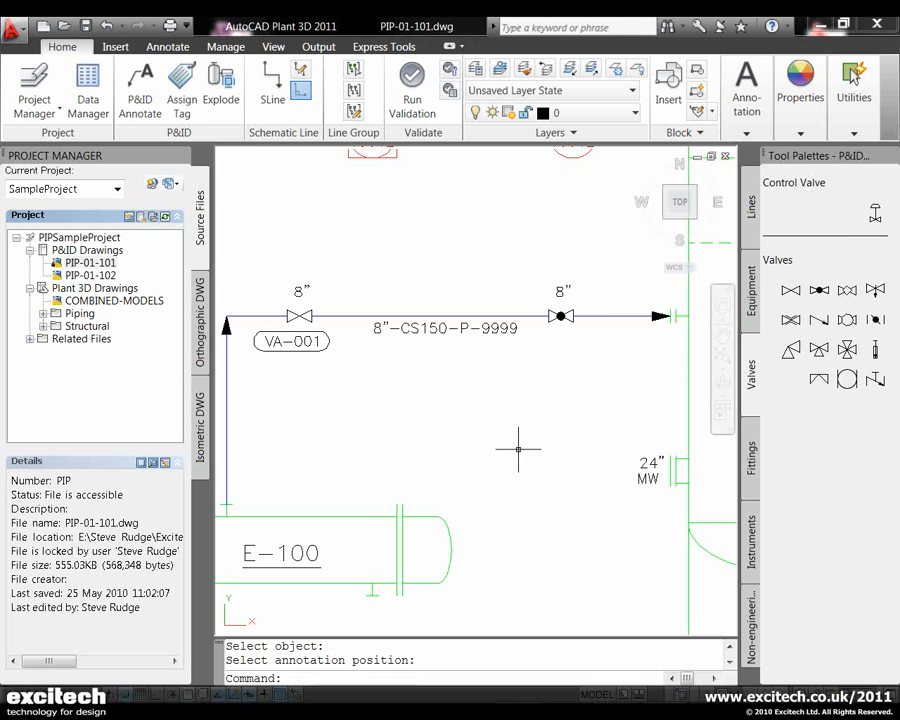
left_click(181, 88)
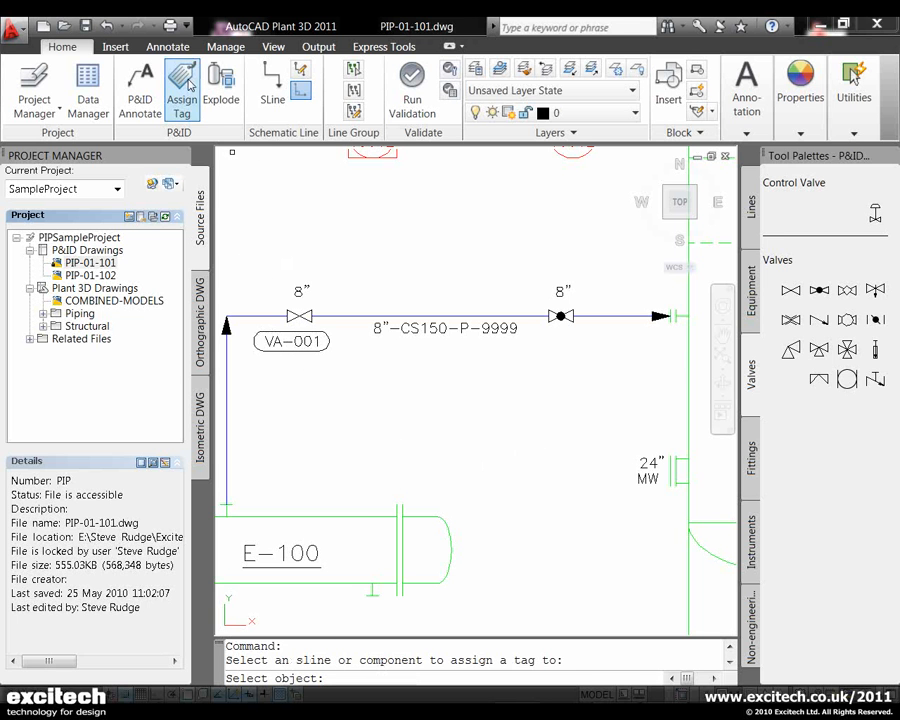
- Tag the right valve VA-002 in the Assign Tag dialog
left_click(562, 316)
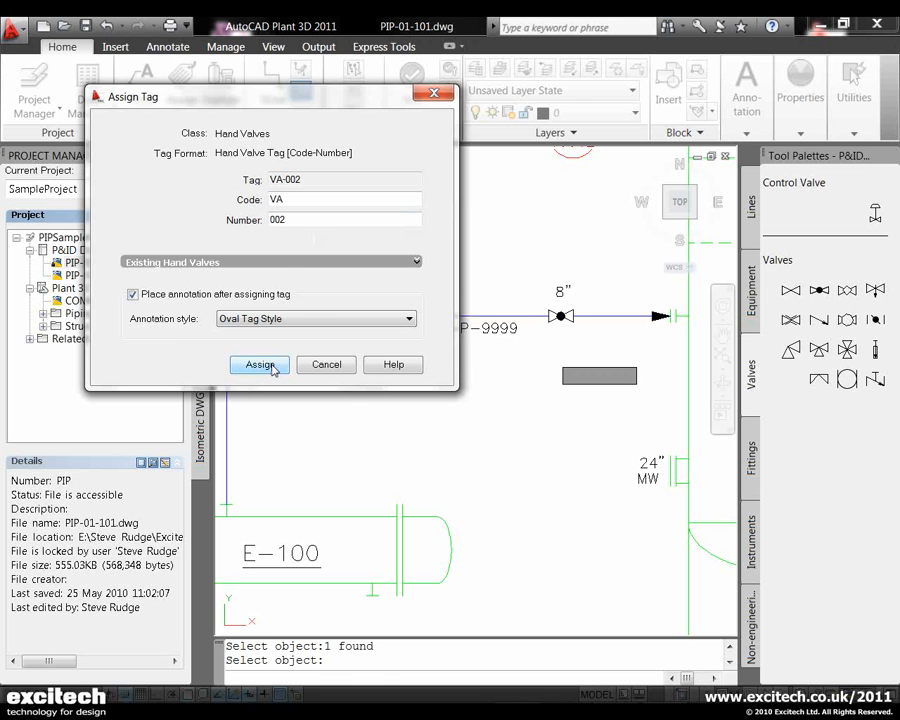
left_click(258, 364)
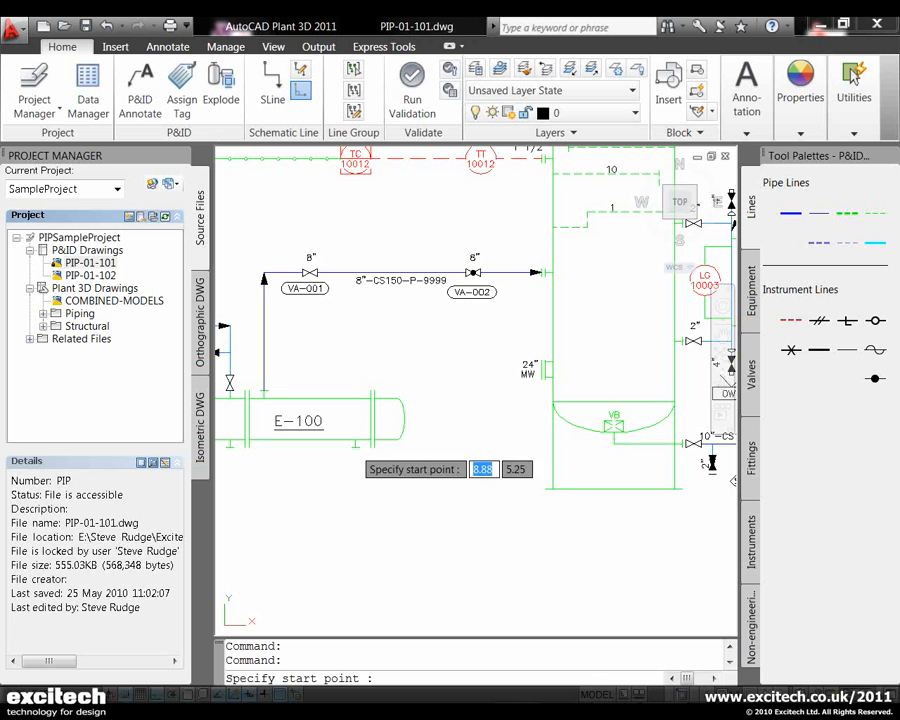
- Start a new pipe line below exchanger E-100, routing toward nozzle N-2
left_click(479, 469)
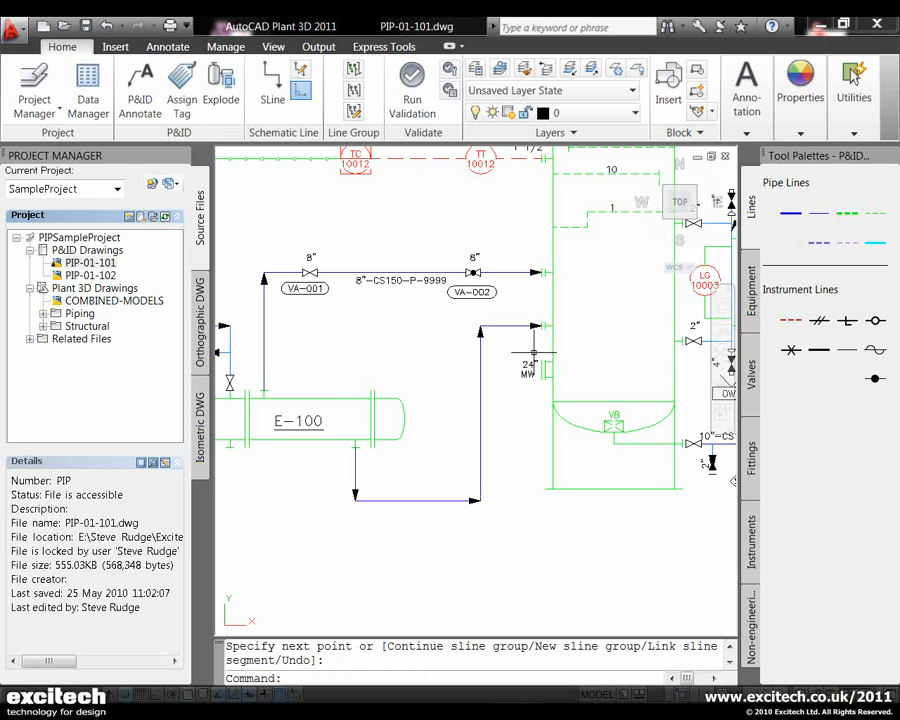
mouse_move(545, 325)
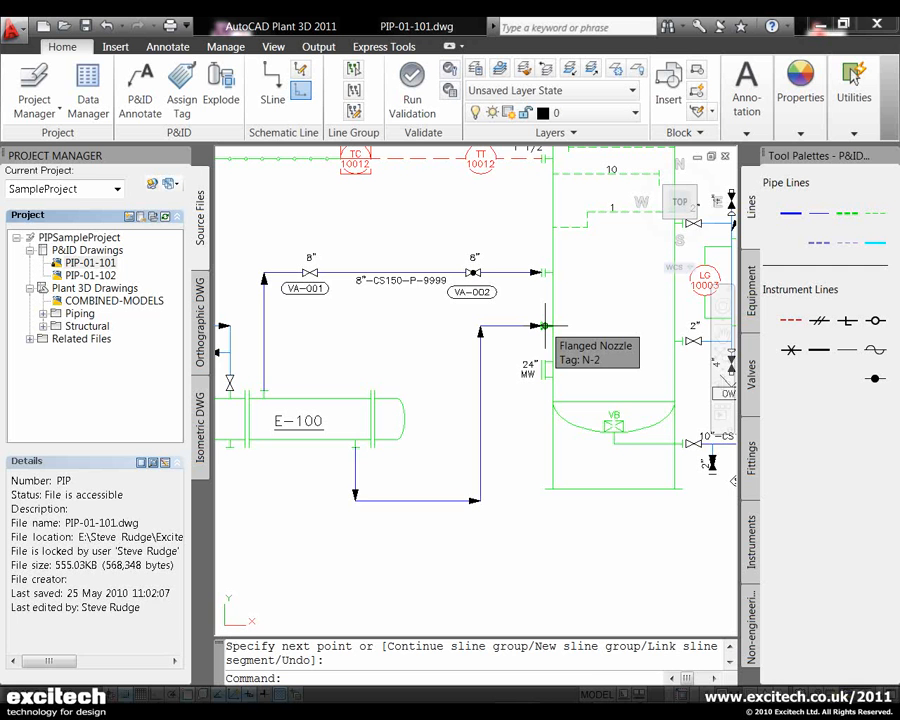
mouse_move(518, 430)
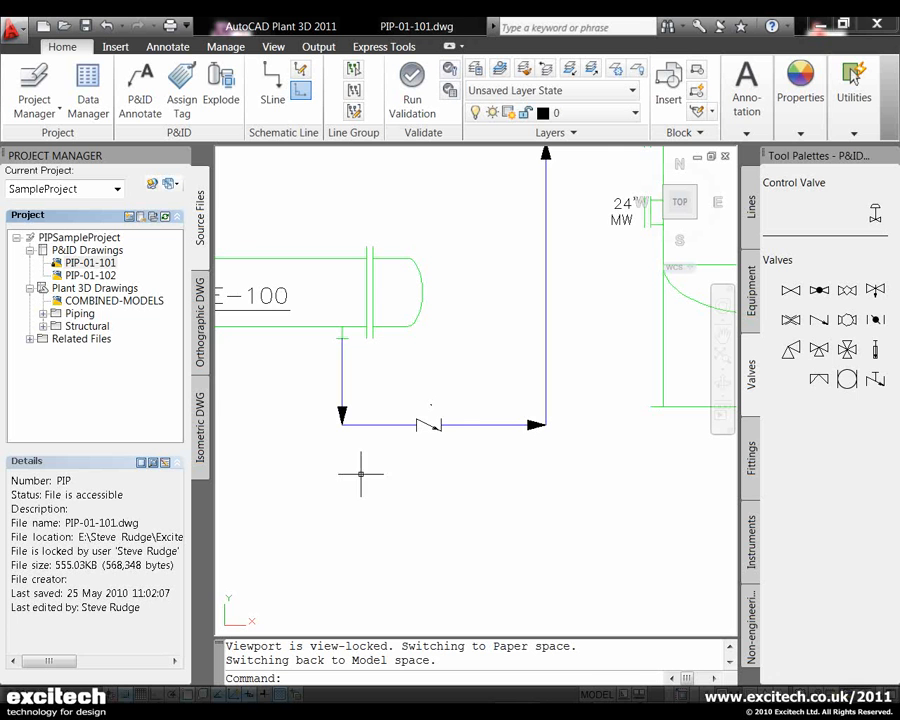
mouse_move(465, 425)
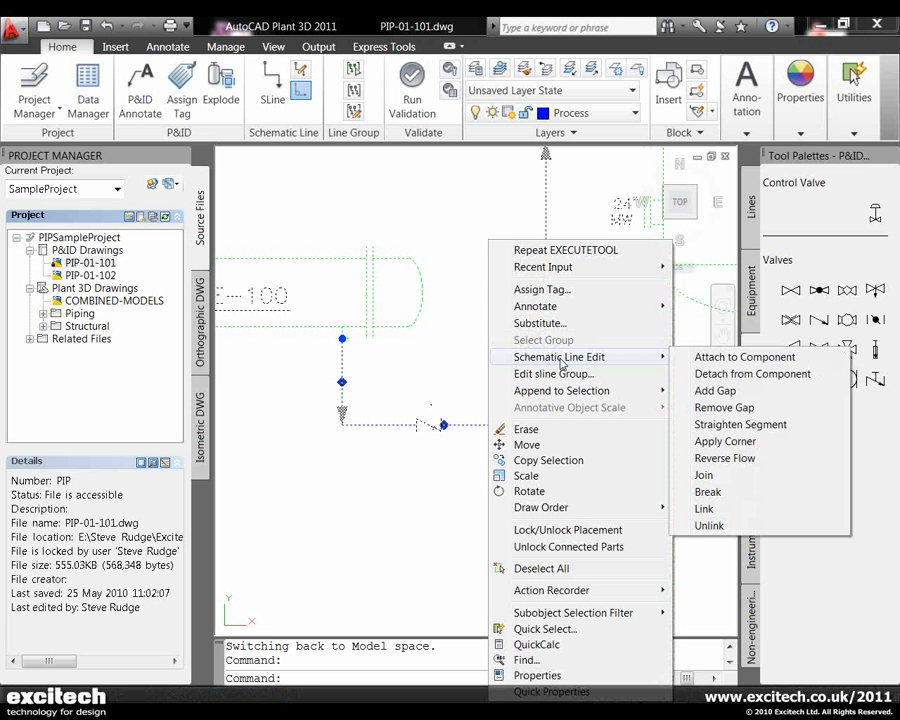
mouse_move(724, 407)
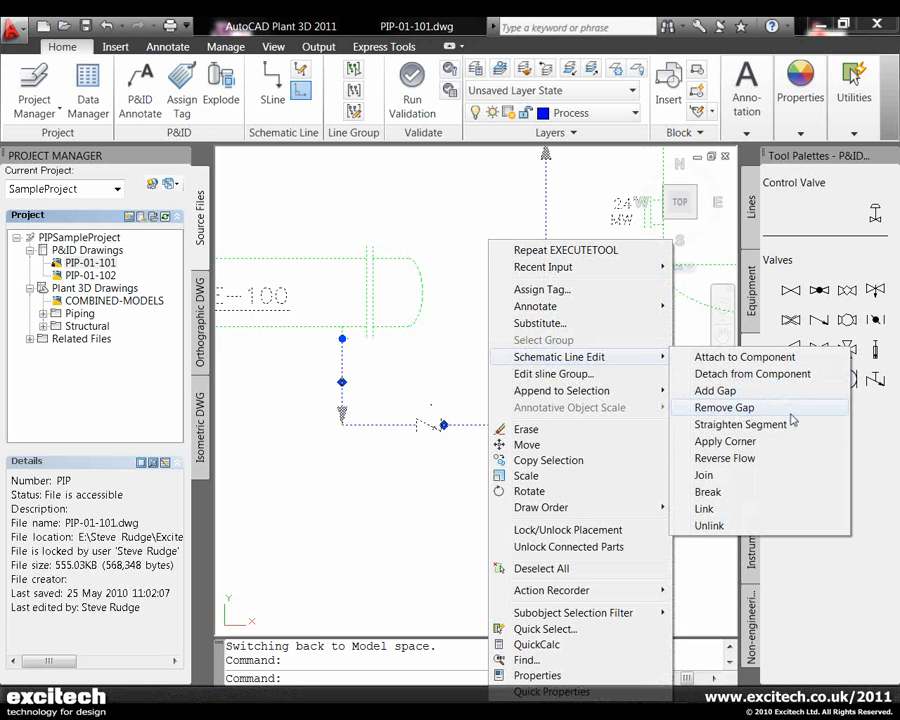
- Reverse the new line's flow so its arrows point from the vessel back toward E-100
left_click(723, 407)
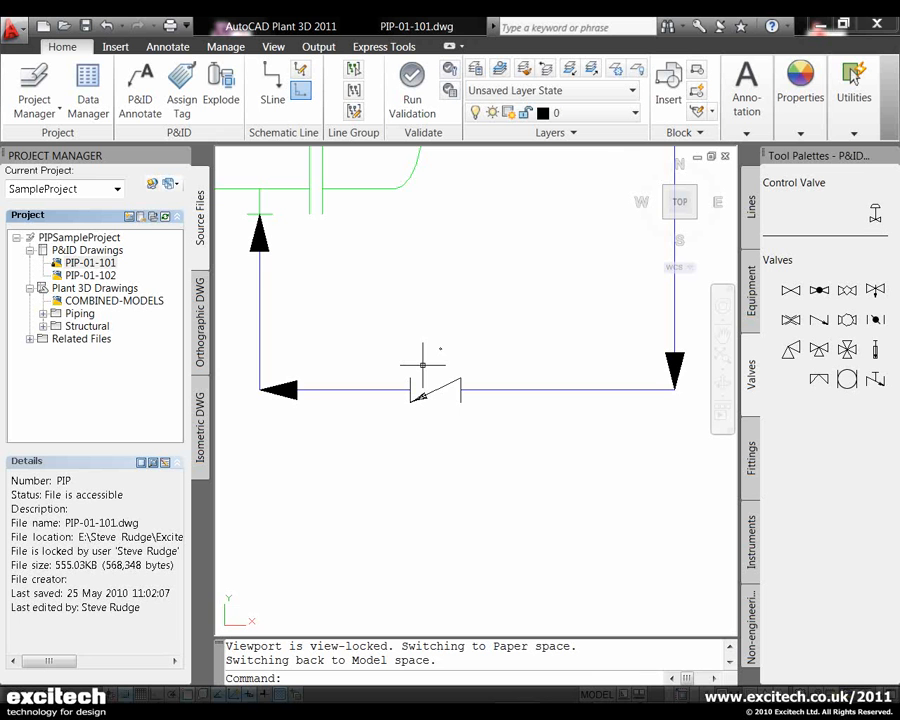
mouse_move(422, 378)
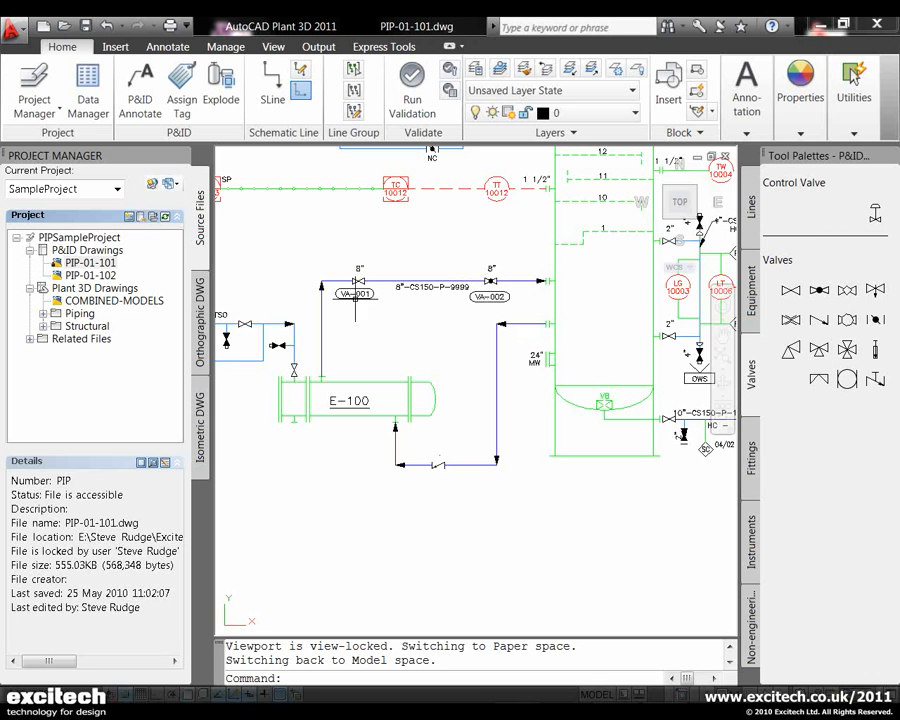
mouse_move(88, 85)
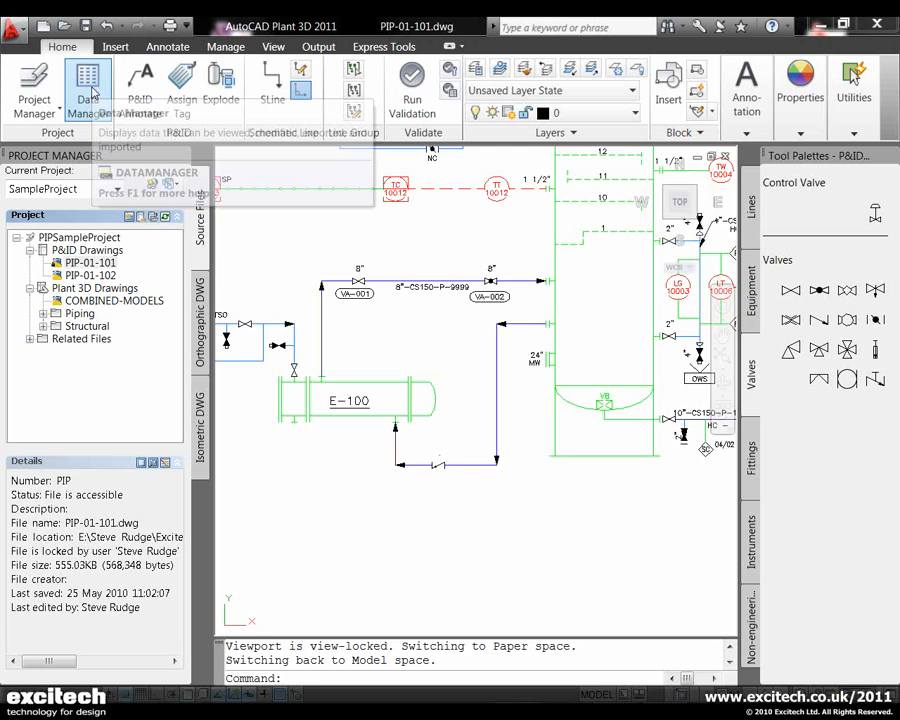
- Open the Data Manager and scroll its engineering-item tree down toward Lines
left_click(88, 85)
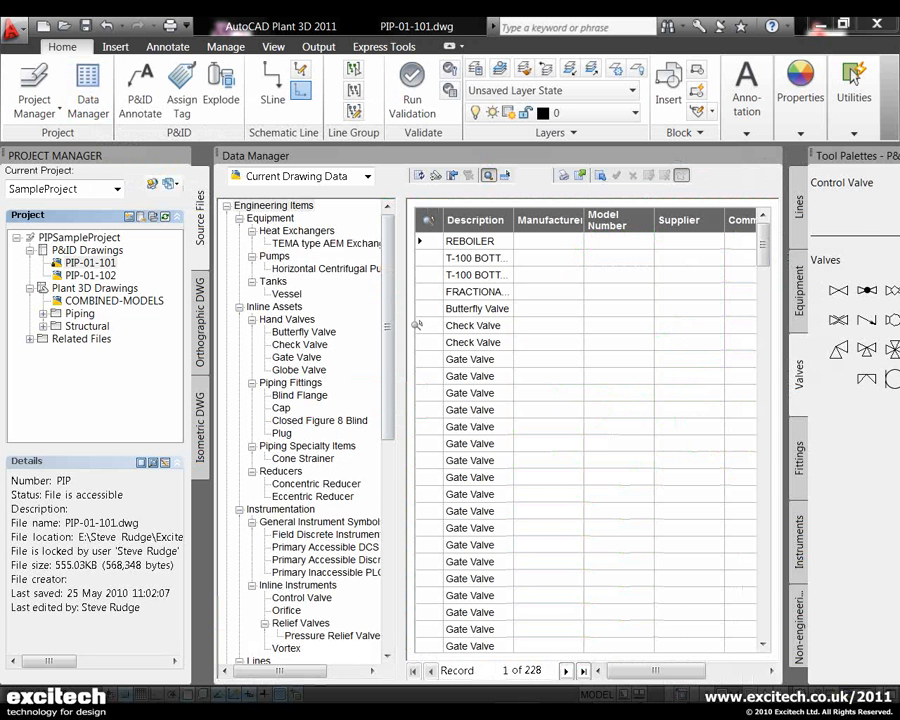
scroll("down", 3)
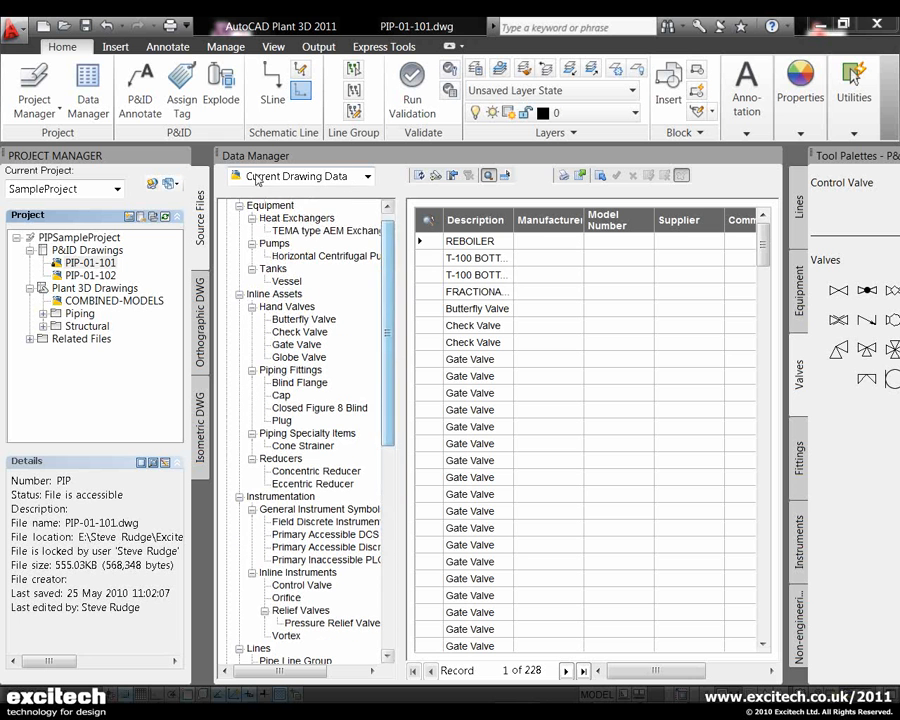
scroll("down", 3)
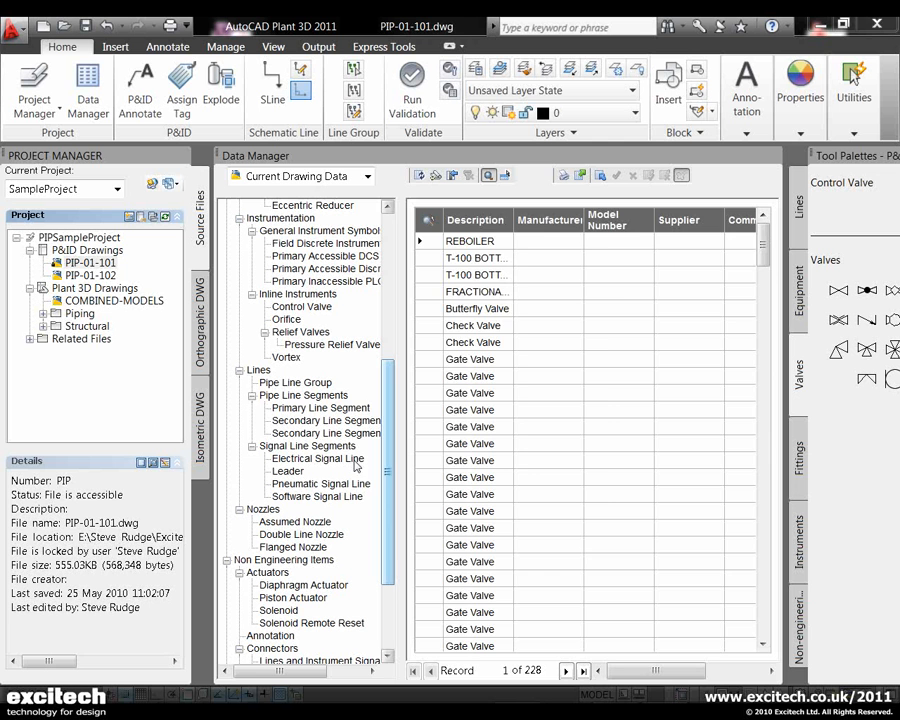
- List the Primary Line Segment records, including 8"-CS150-P-9999, and dismiss the drag-to-annotate tip
left_click(320, 407)
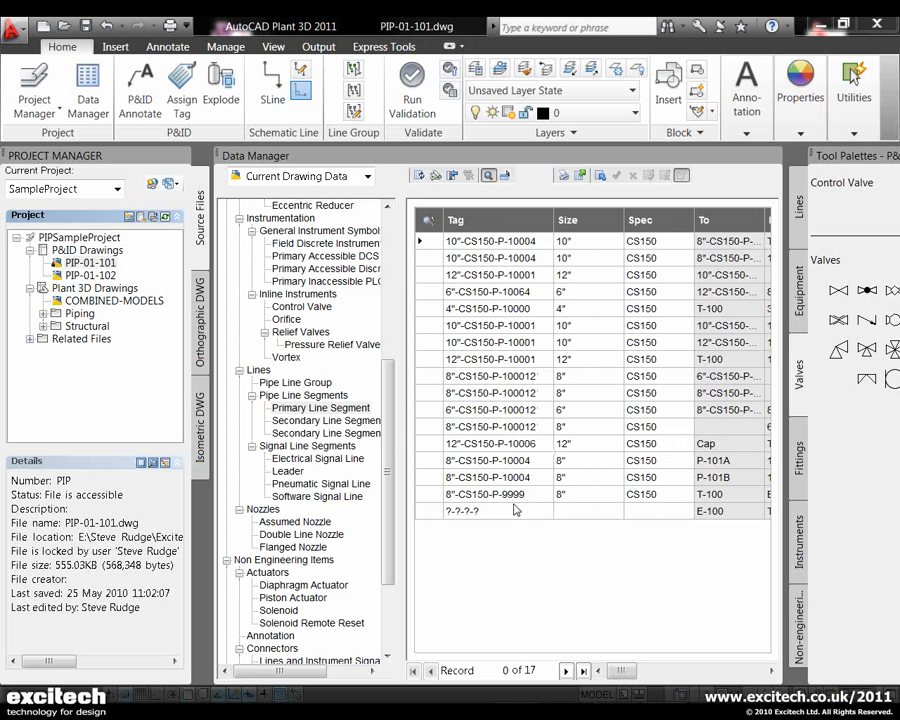
mouse_move(571, 526)
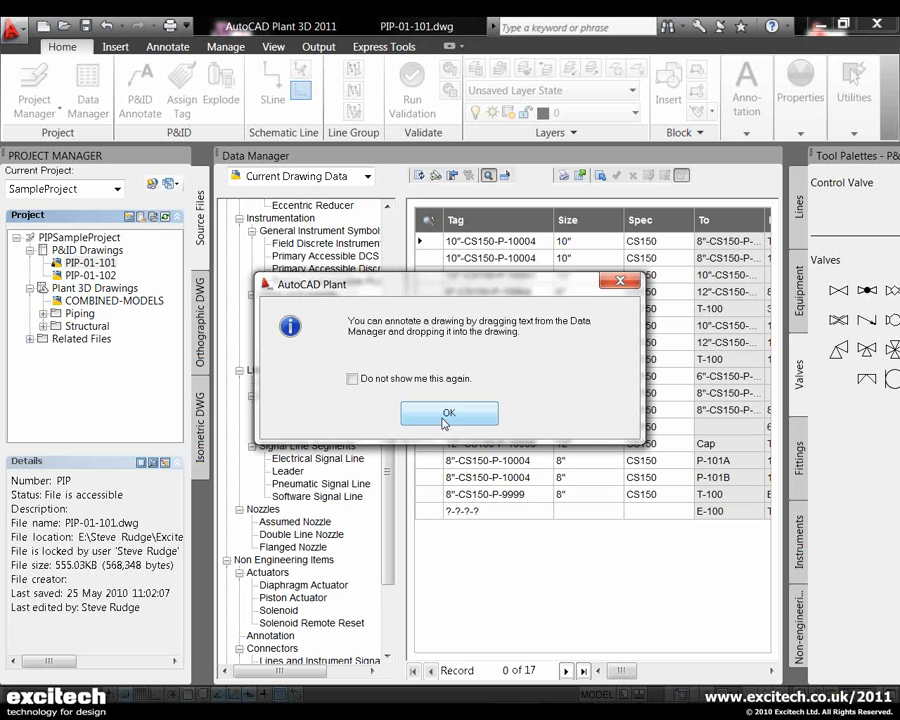
left_click(448, 413)
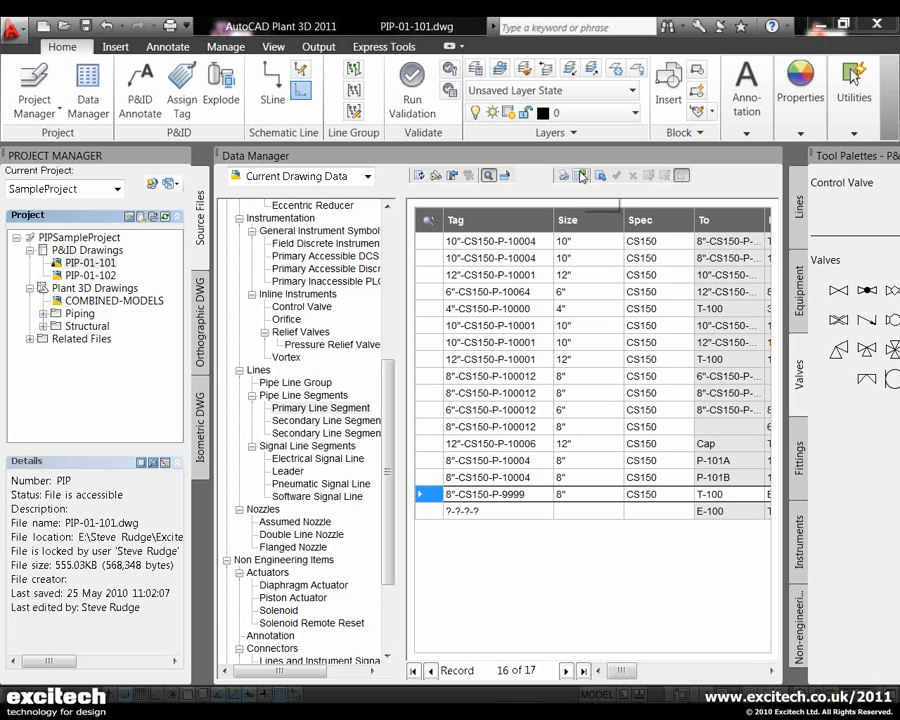
mouse_move(580, 176)
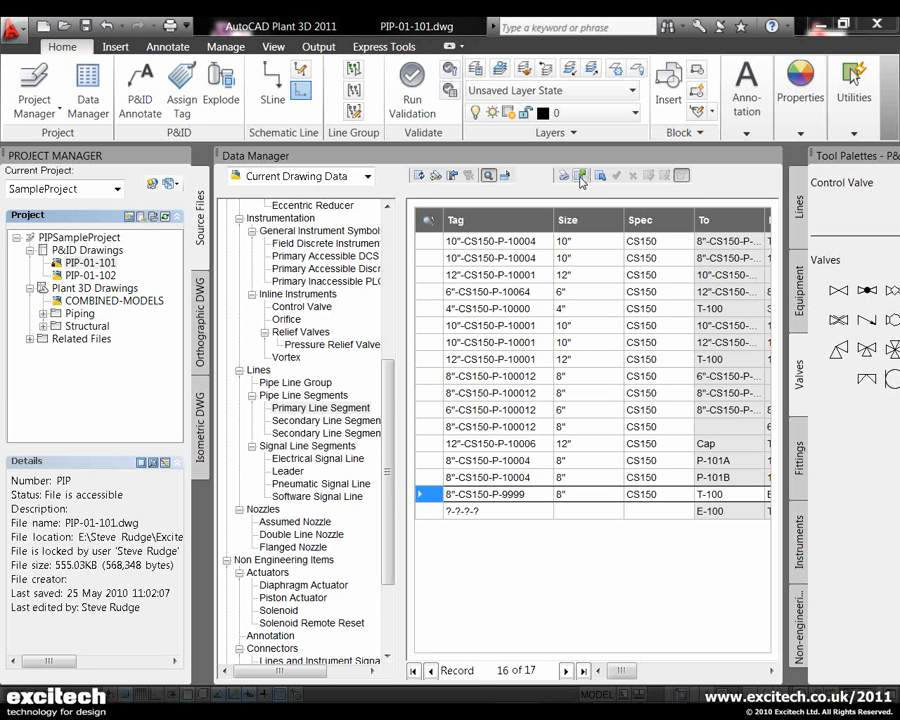
mouse_move(600, 176)
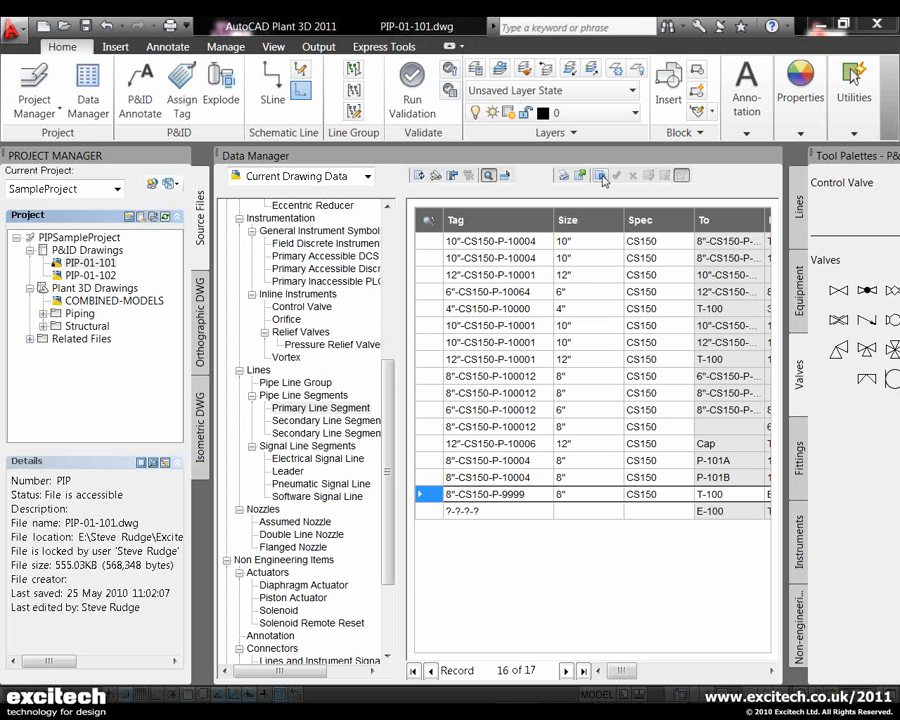
mouse_move(575, 407)
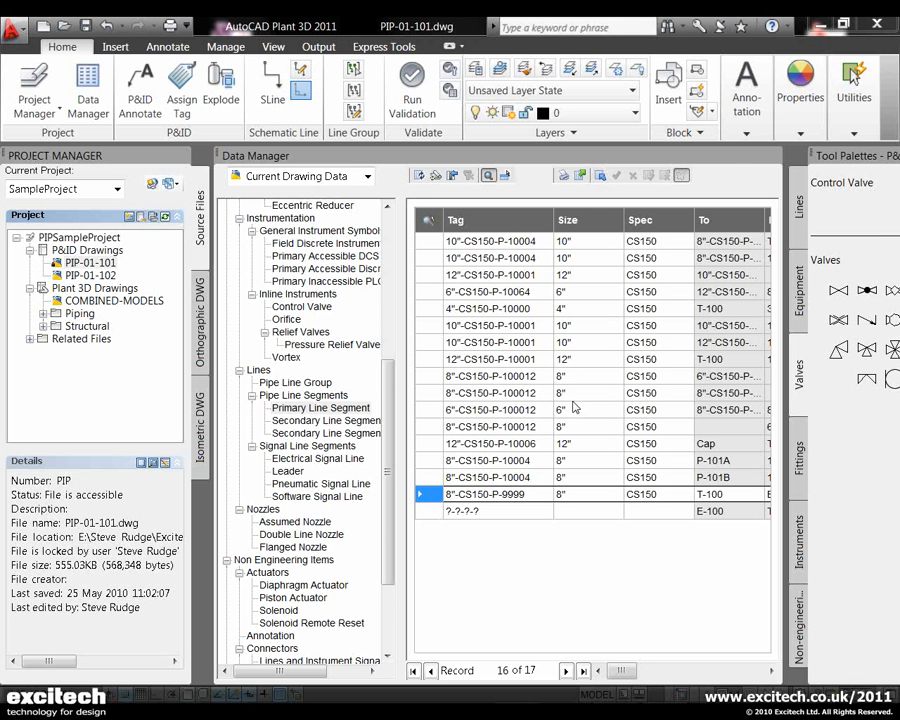